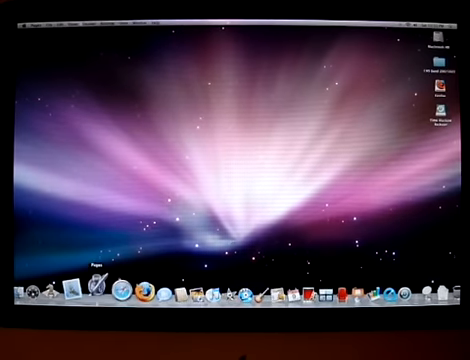
# Launch Pages from the Dock so its template chooser appears
pyautogui.click(90, 294)
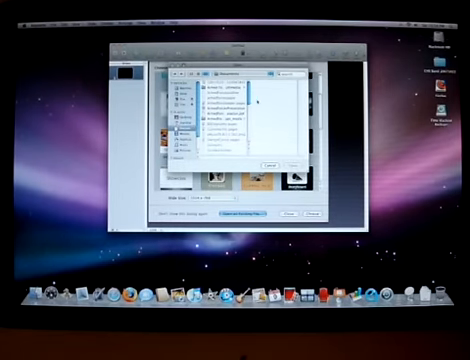
# Choose a theme in Keynote's Theme Chooser for the new presentation
pyautogui.click(216, 104)
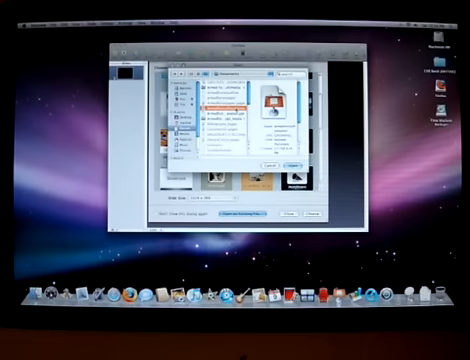